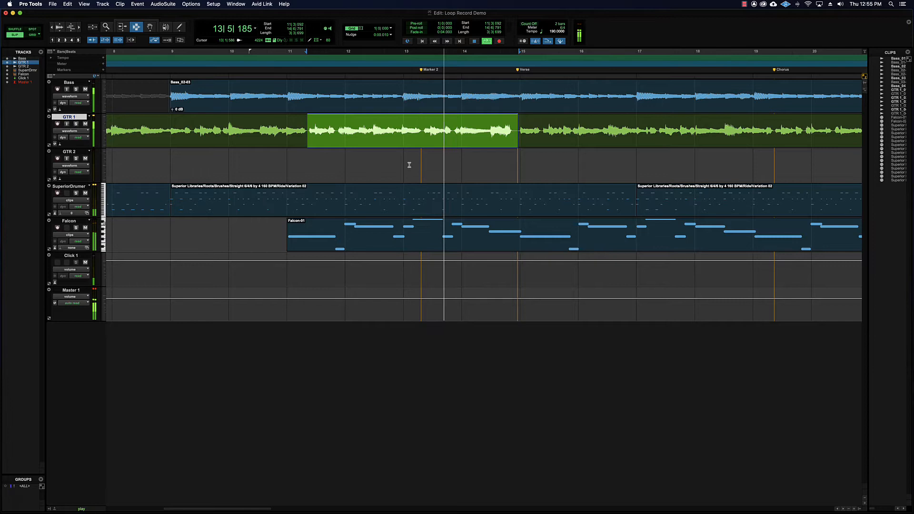
Enable pre-roll and post-roll and set both lengths to 1|0|000
{"action": "left_click", "coordinate": [311, 120]}
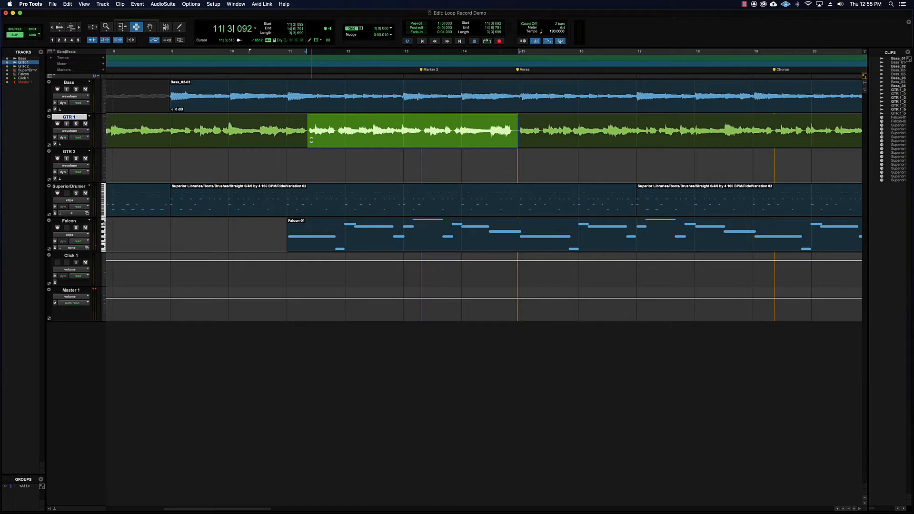
{"action": "mouse_move", "coordinate": [451, 125]}
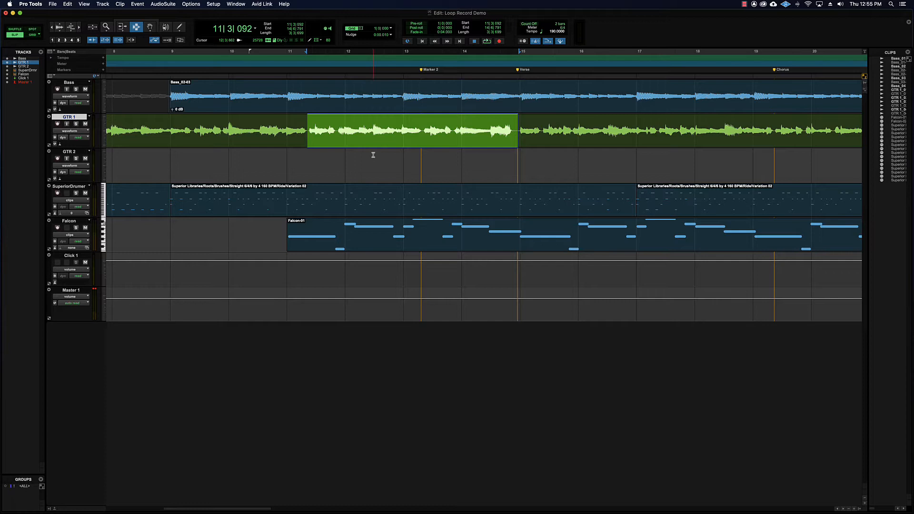
{"action": "left_click", "coordinate": [57, 124]}
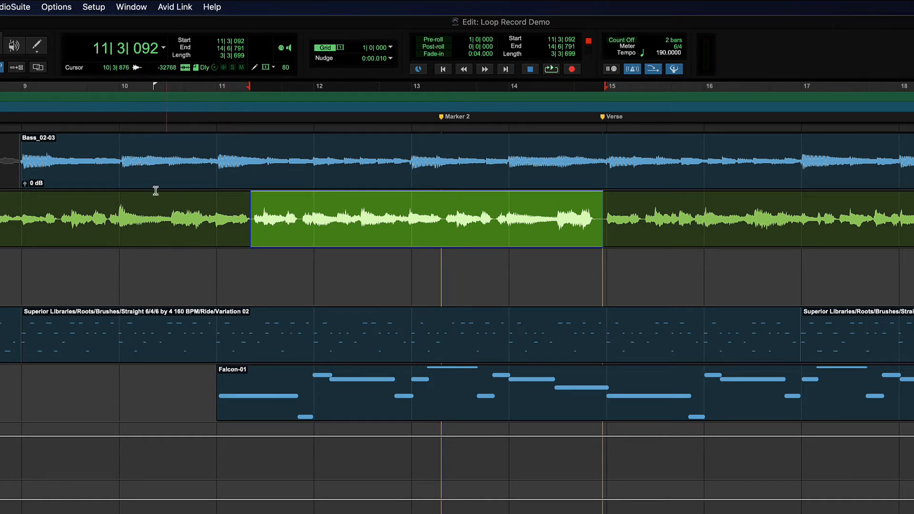
{"action": "left_click", "coordinate": [251, 217]}
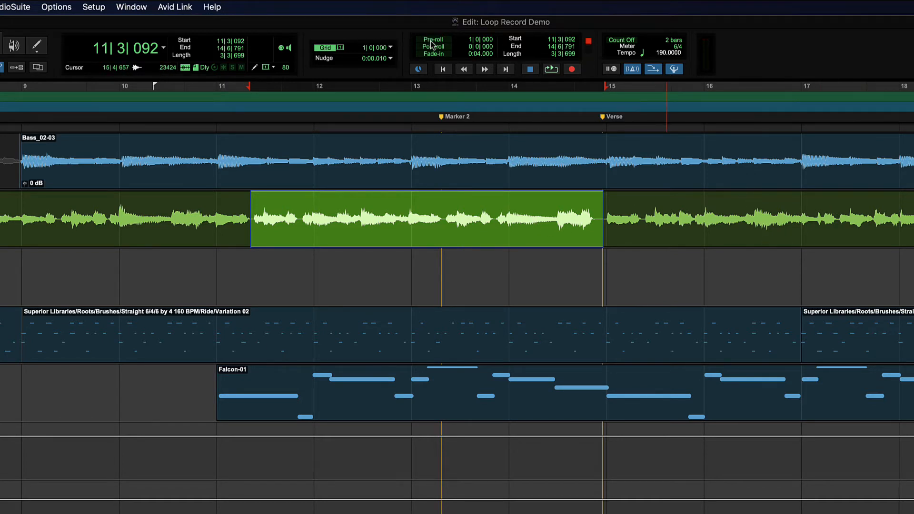
{"action": "left_click", "coordinate": [433, 47]}
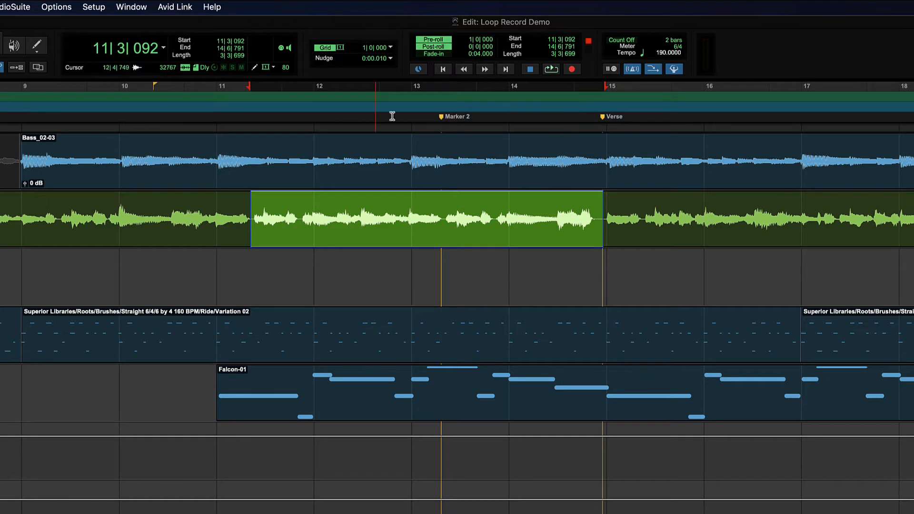
{"action": "mouse_move", "coordinate": [244, 221]}
{"action": "type", "text": "1"}
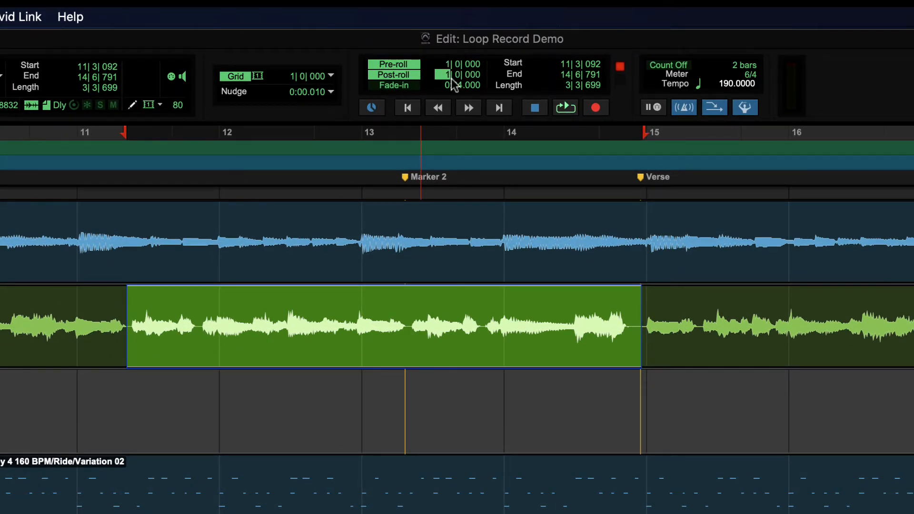
{"action": "left_click", "coordinate": [446, 63]}
{"action": "type", "text": "2"}
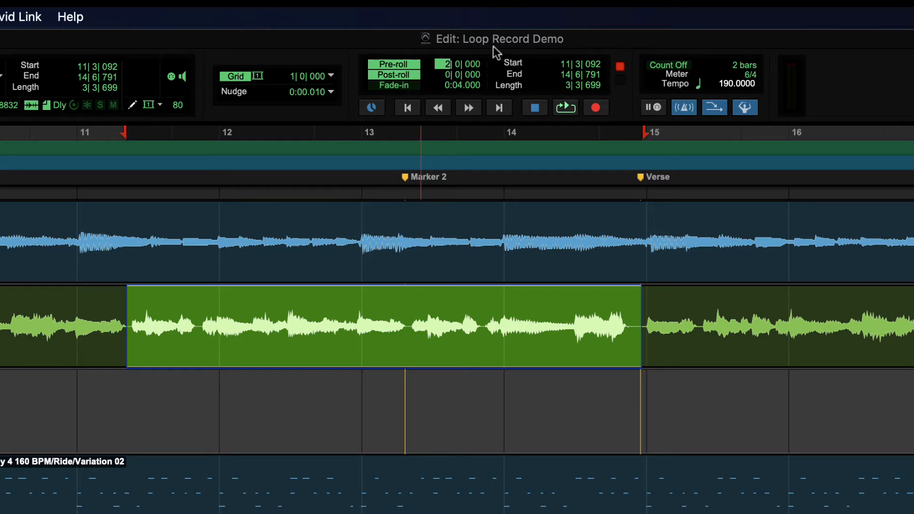
{"action": "left_click", "coordinate": [446, 65]}
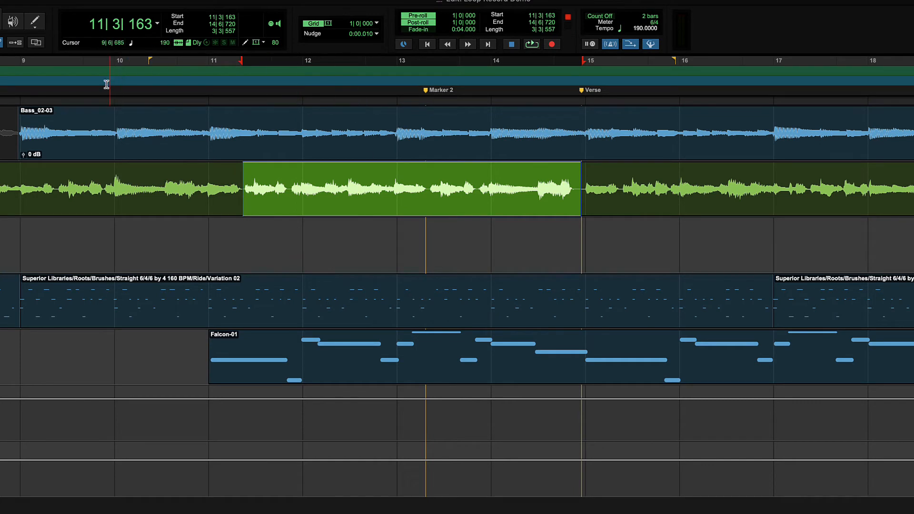
Drag the pre-roll start back to bar 9, making pre-roll 2|0|000
{"action": "left_click", "coordinate": [240, 60]}
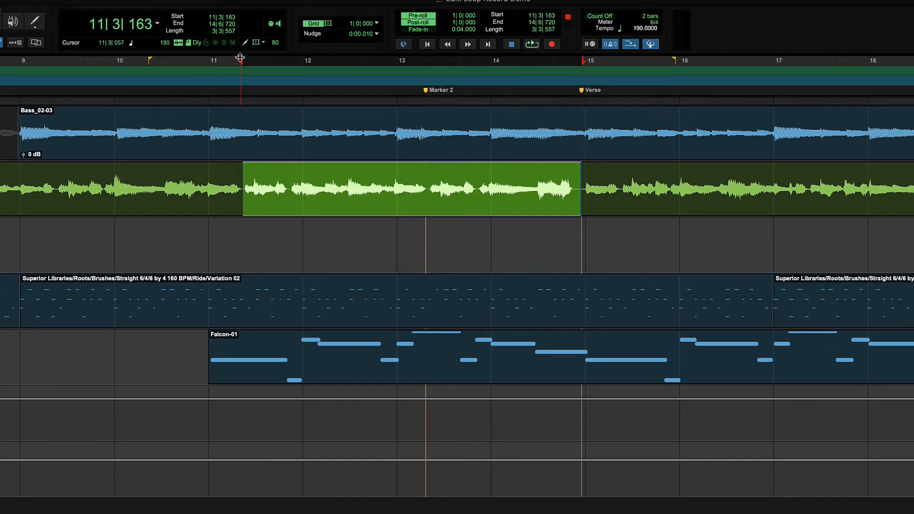
{"action": "left_click", "coordinate": [152, 61]}
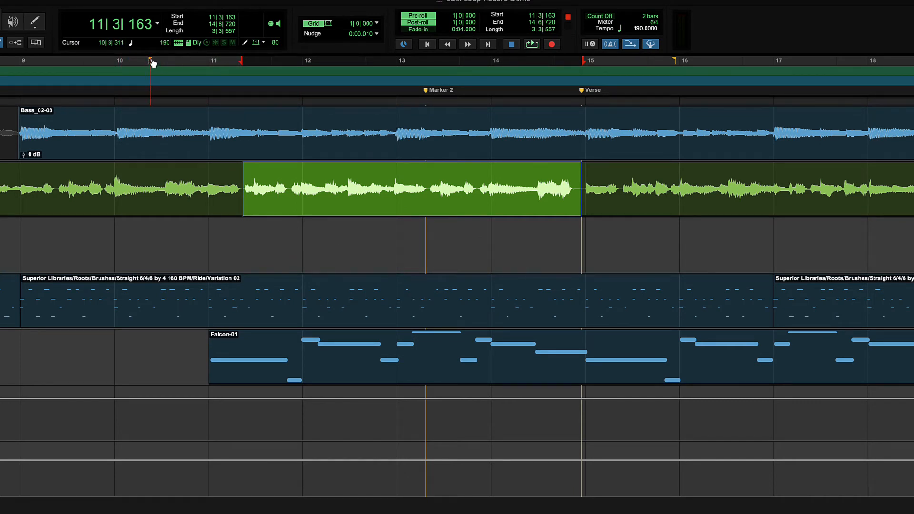
{"action": "mouse_move", "coordinate": [150, 62]}
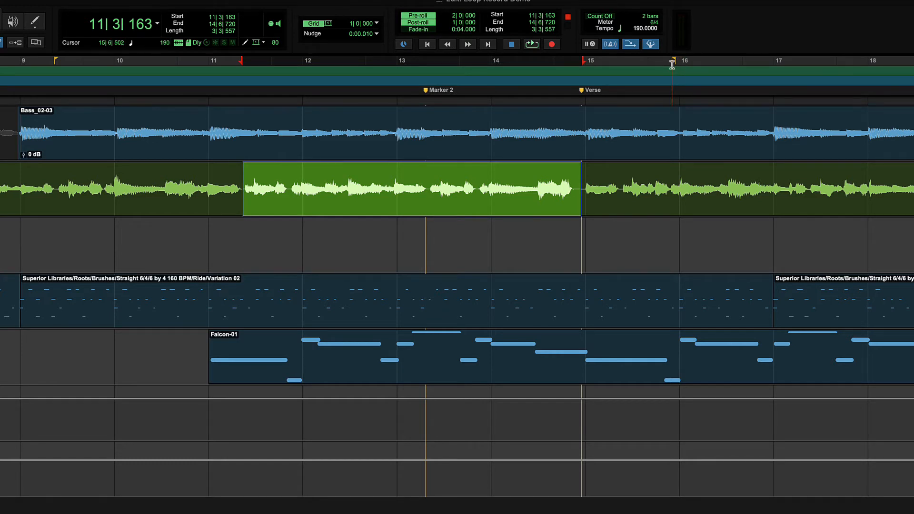
{"action": "left_click", "coordinate": [52, 186]}
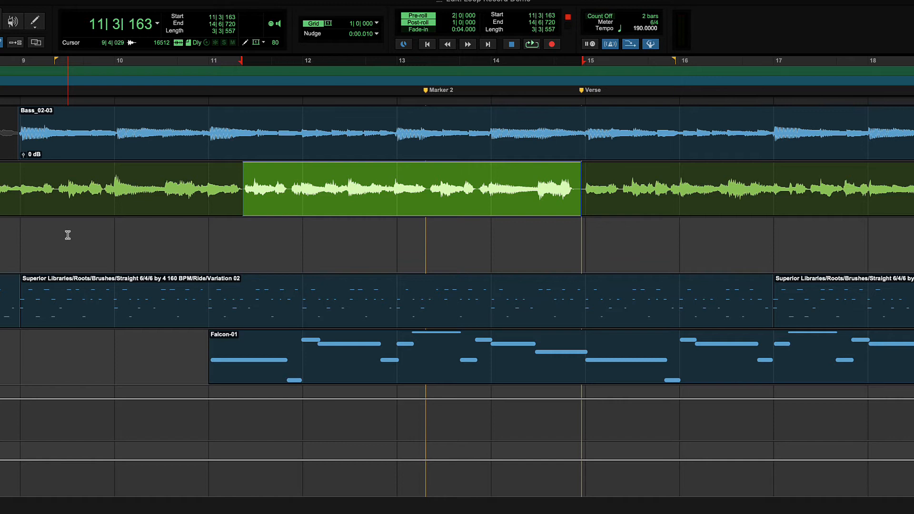
Record a pass over the GTR 1 selection, then abandon the take
{"action": "key", "text": "space"}
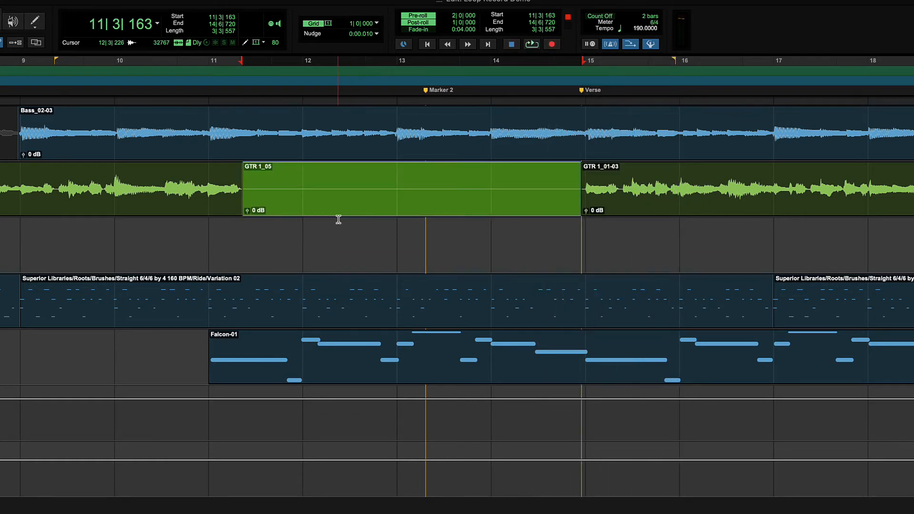
{"action": "key", "text": "cmd+z"}
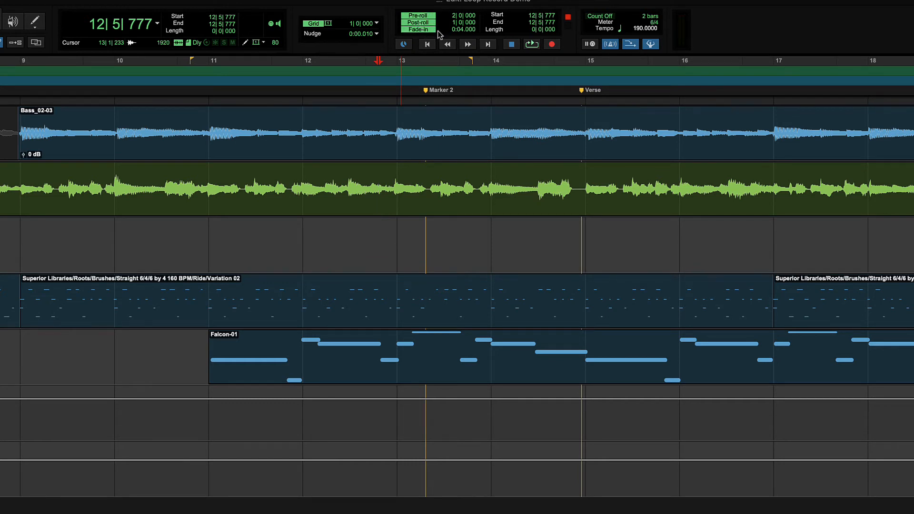
Reselect GTR 1 from bar 11 to the Verse marker
{"action": "left_click", "coordinate": [238, 83]}
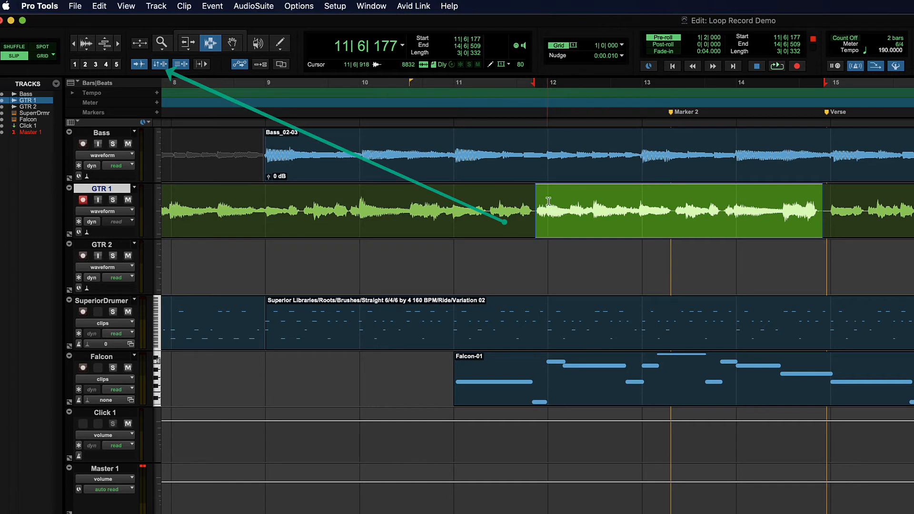
Set pre-roll just under two bars and post-roll about one bar, both enabled
{"action": "left_click", "coordinate": [495, 211]}
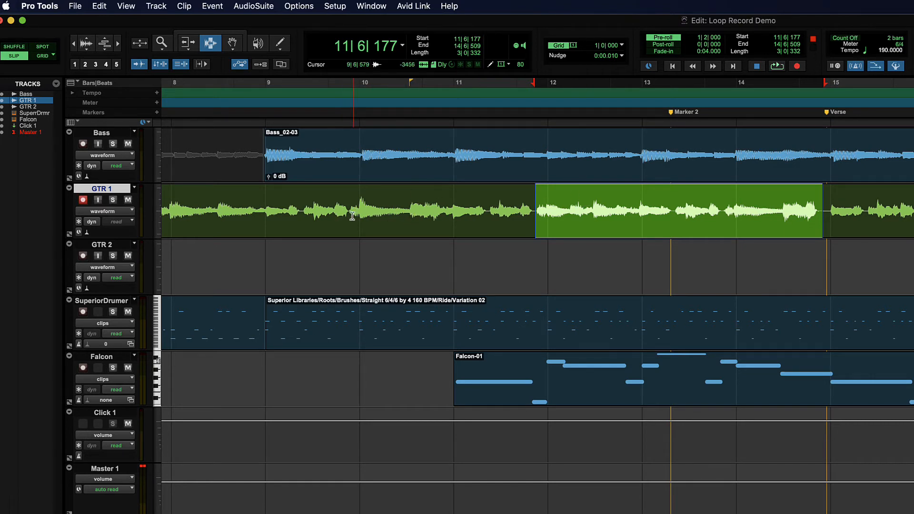
{"action": "left_click", "coordinate": [350, 86]}
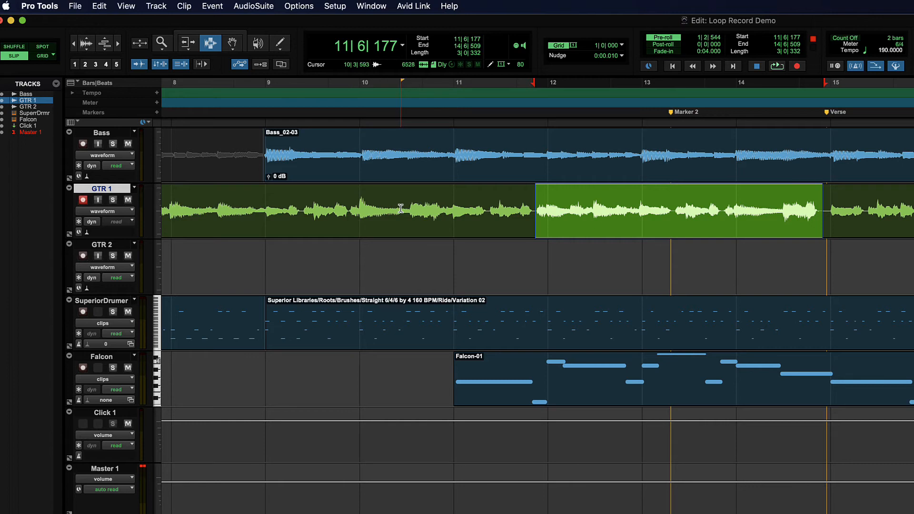
{"action": "left_click", "coordinate": [389, 212]}
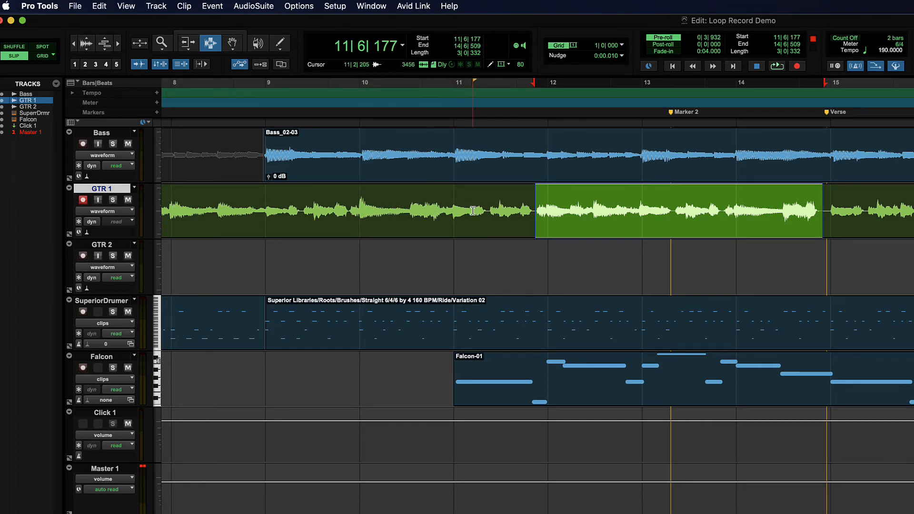
{"action": "left_click", "coordinate": [411, 211]}
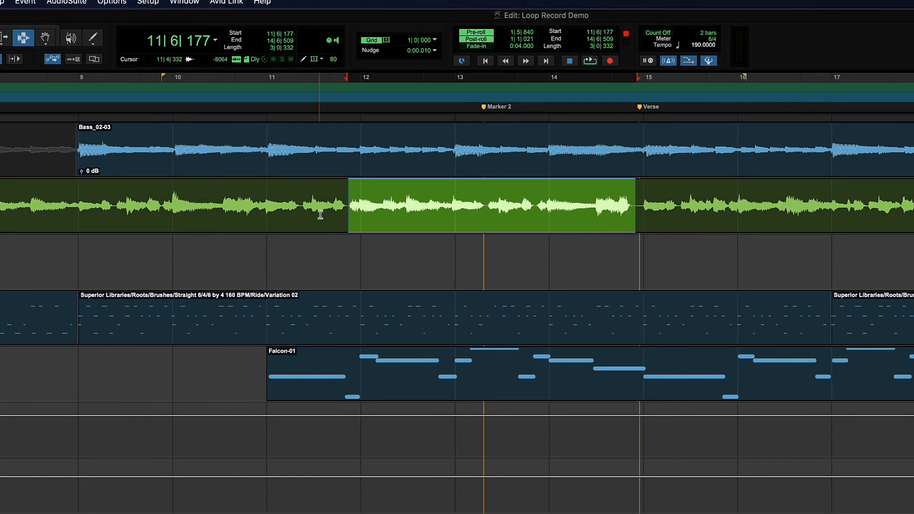
Toggle pre-roll and post-roll with Command-K while clicking around the GTR 1 range
{"action": "key", "text": "cmd+k"}
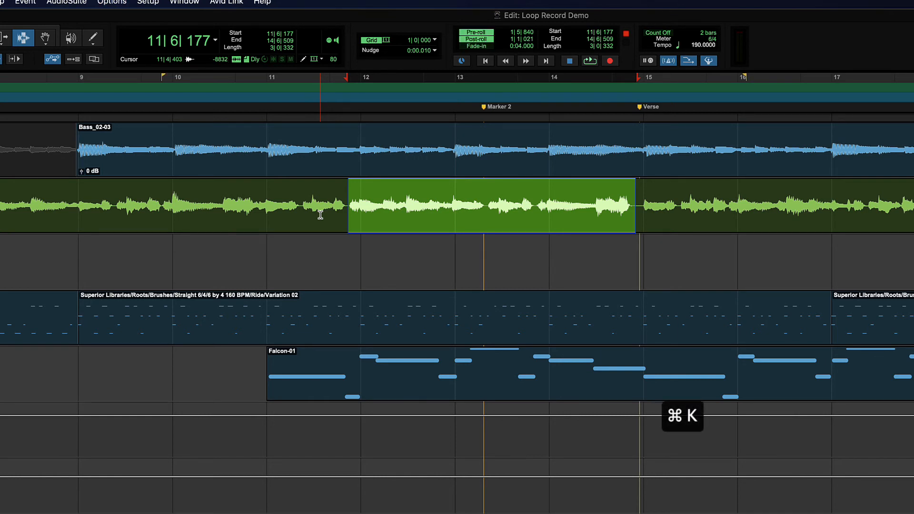
{"action": "left_click", "coordinate": [164, 81]}
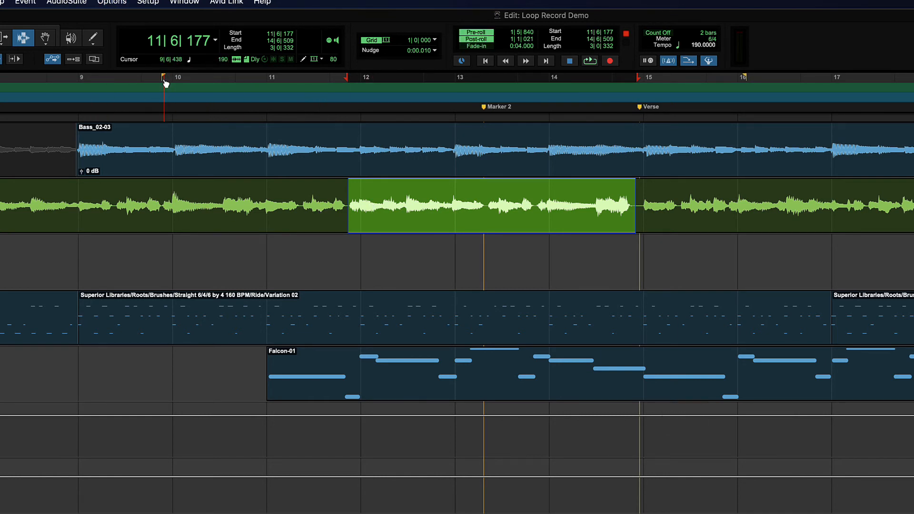
{"action": "left_click", "coordinate": [713, 181]}
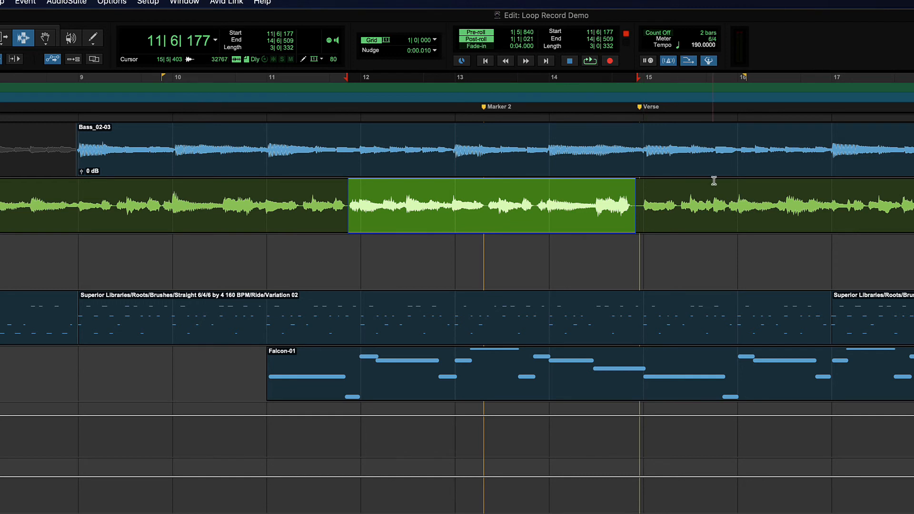
{"action": "left_click", "coordinate": [347, 207]}
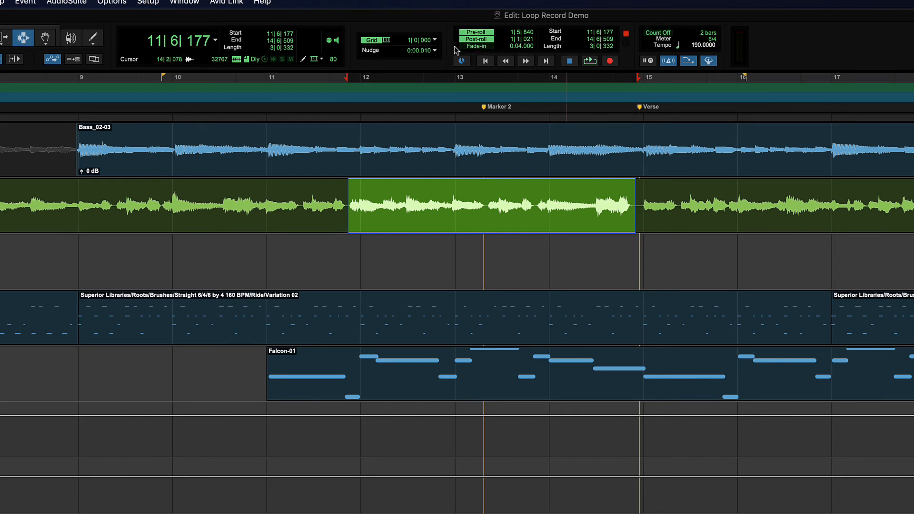
{"action": "left_click", "coordinate": [354, 204]}
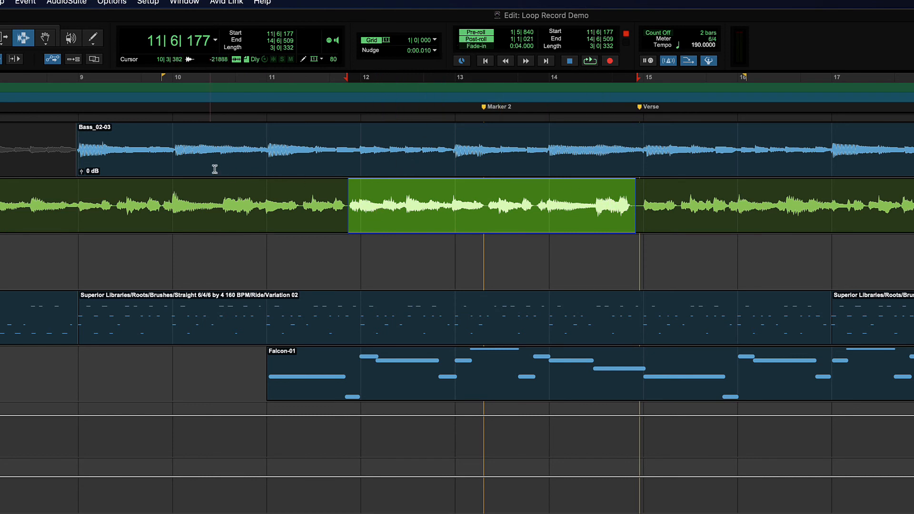
{"action": "left_click", "coordinate": [394, 143]}
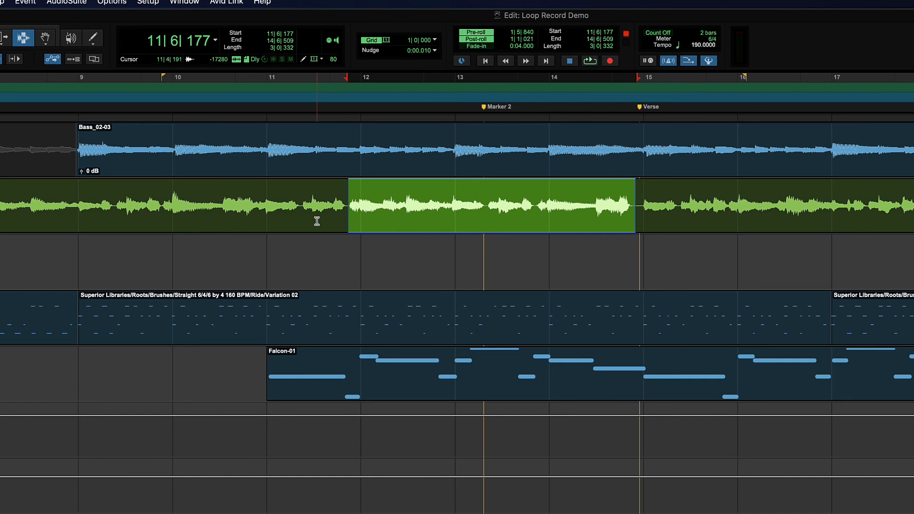
{"action": "key", "text": "cmd+k"}
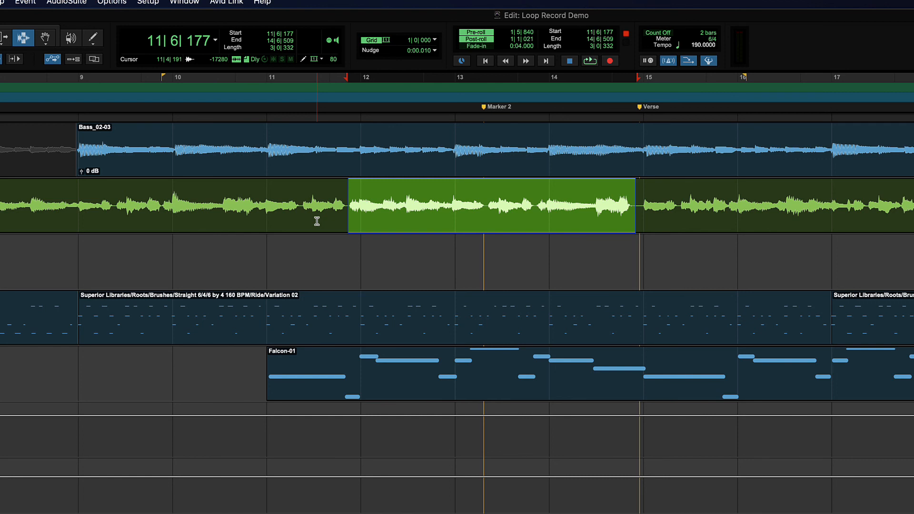
Put the edit point just before bar 13 on GTR 1 with pre-roll and post-roll off
{"action": "left_click", "coordinate": [192, 214]}
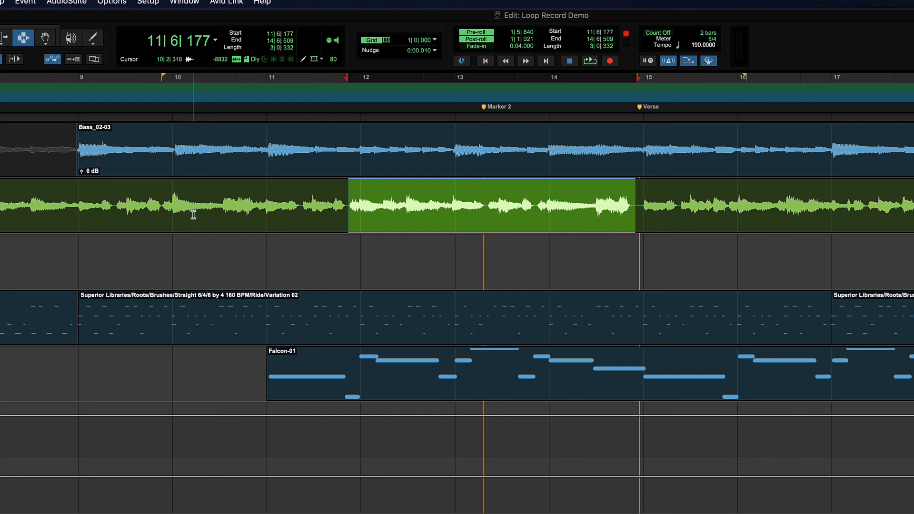
{"action": "left_click", "coordinate": [439, 207]}
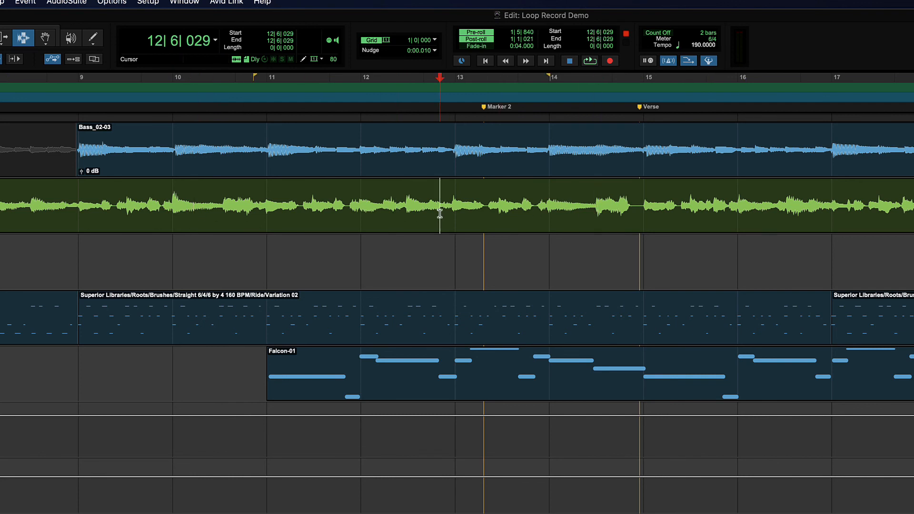
{"action": "key", "text": "cmd+k"}
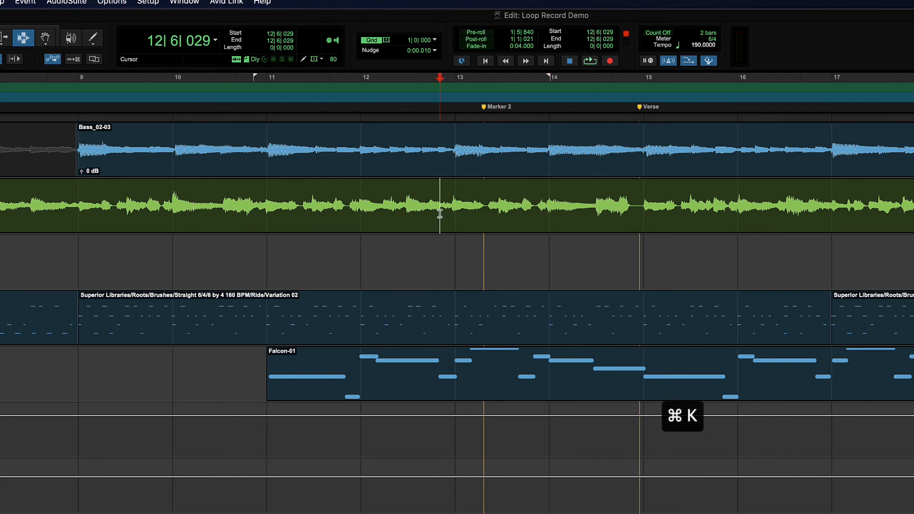
{"action": "key", "text": "cmd+k"}
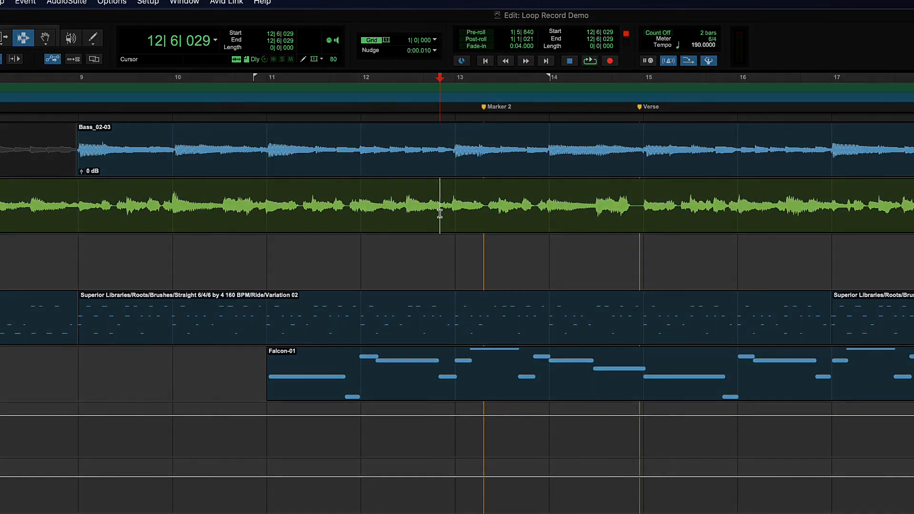